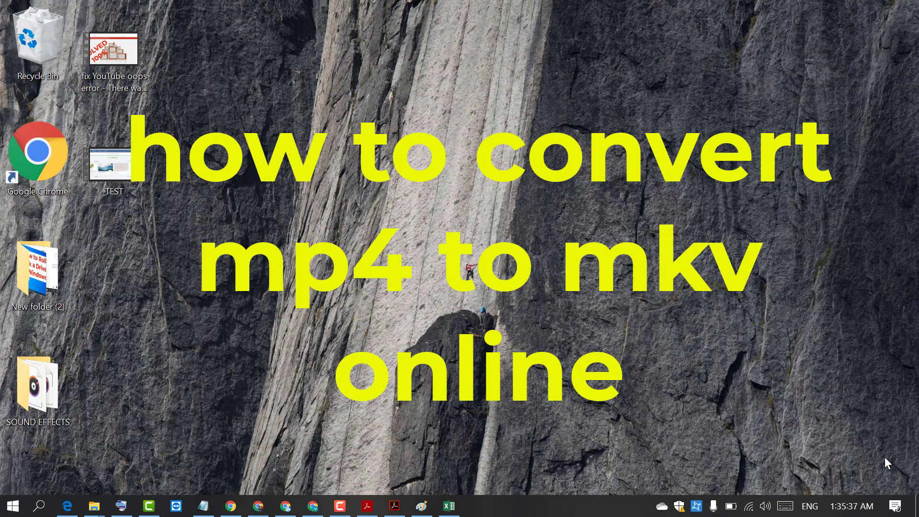
pyautogui.moveTo(682, 210)
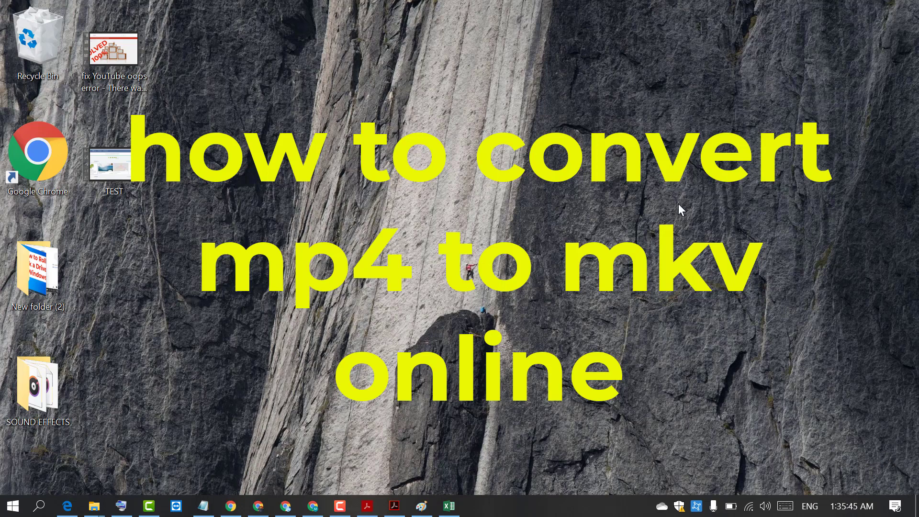
# - Launch Google Chrome and load the media.io Online UniConverter site
pyautogui.click(312, 505)
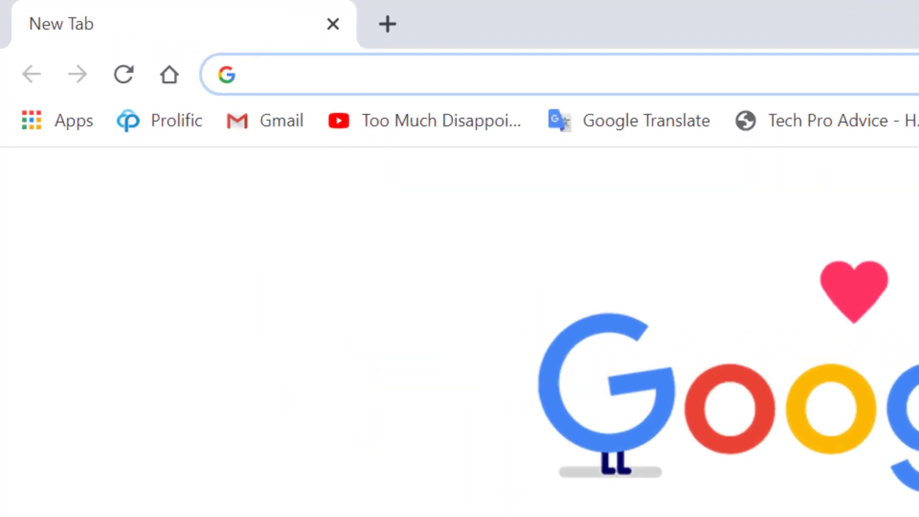
pyautogui.write('MEDIA')
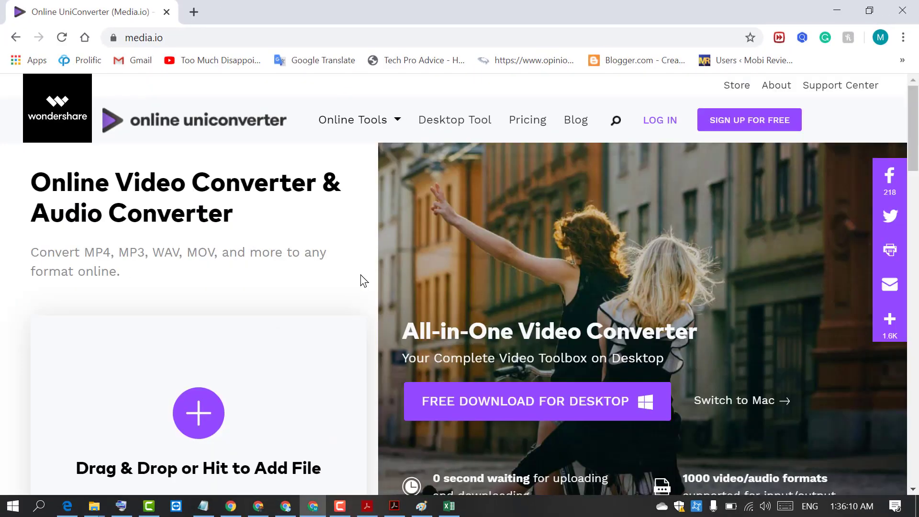
pyautogui.moveTo(555, 245)
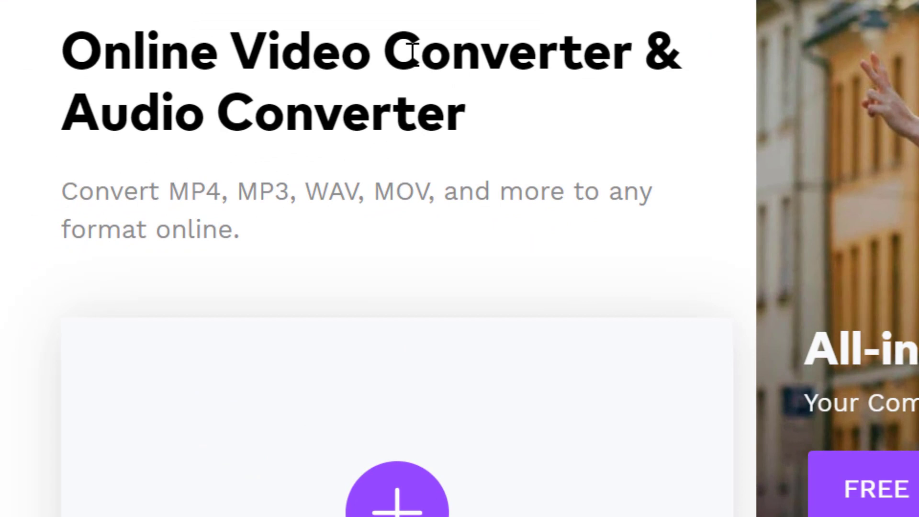
pyautogui.moveTo(234, 205)
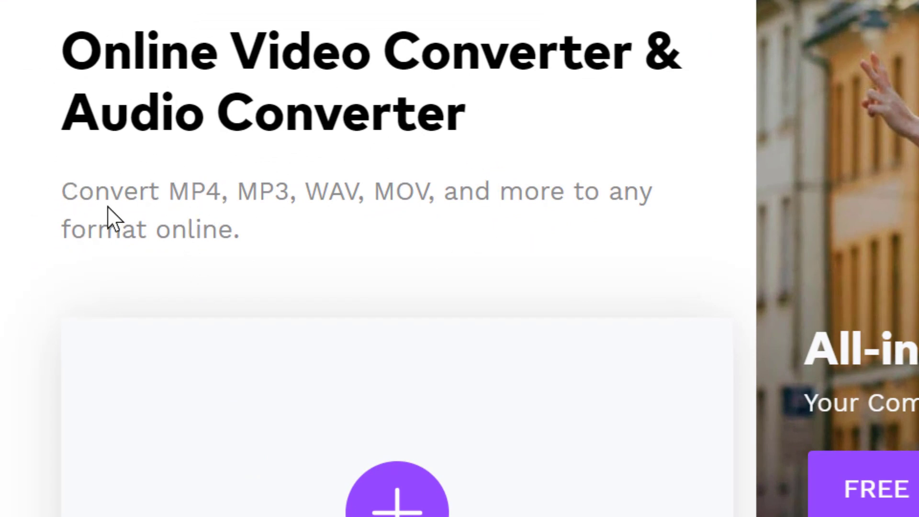
pyautogui.moveTo(176, 226)
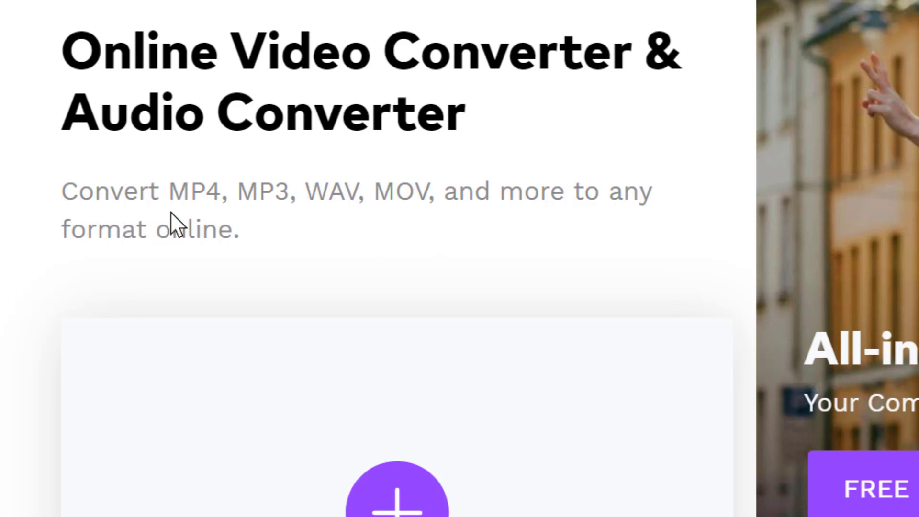
pyautogui.scroll(-3)
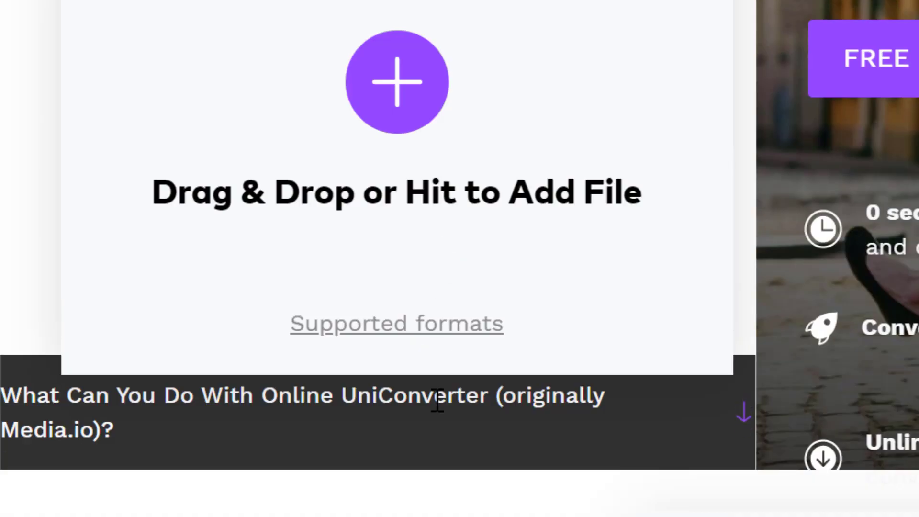
pyautogui.scroll(-3)
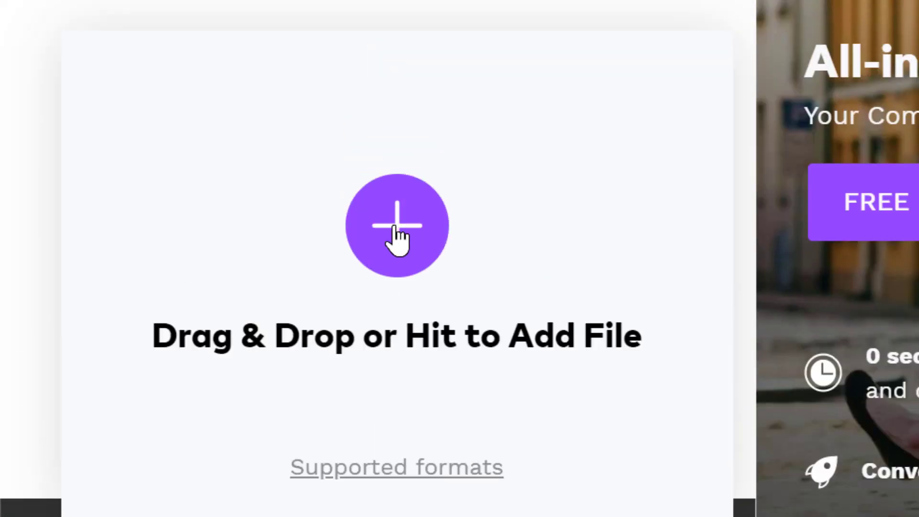
# - Start adding a video, bringing up the Open dialog on the Desktop folder
pyautogui.click(396, 226)
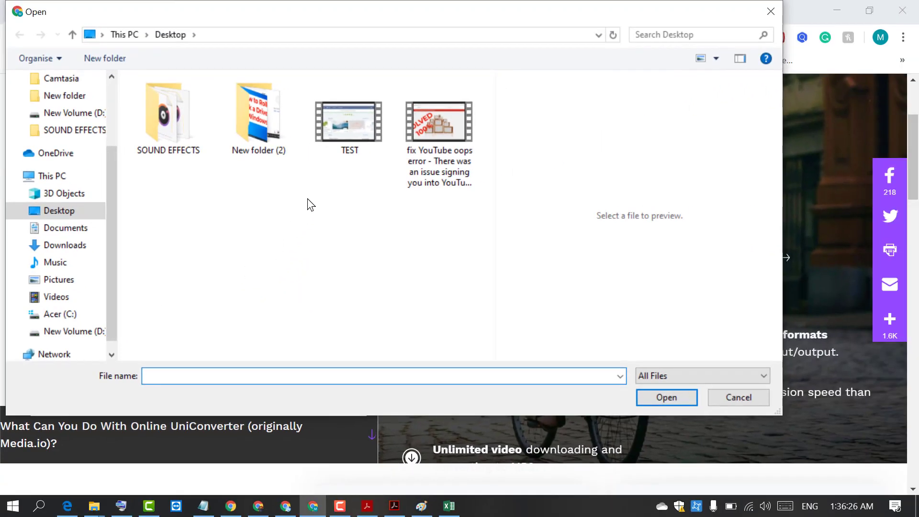
pyautogui.moveTo(349, 124)
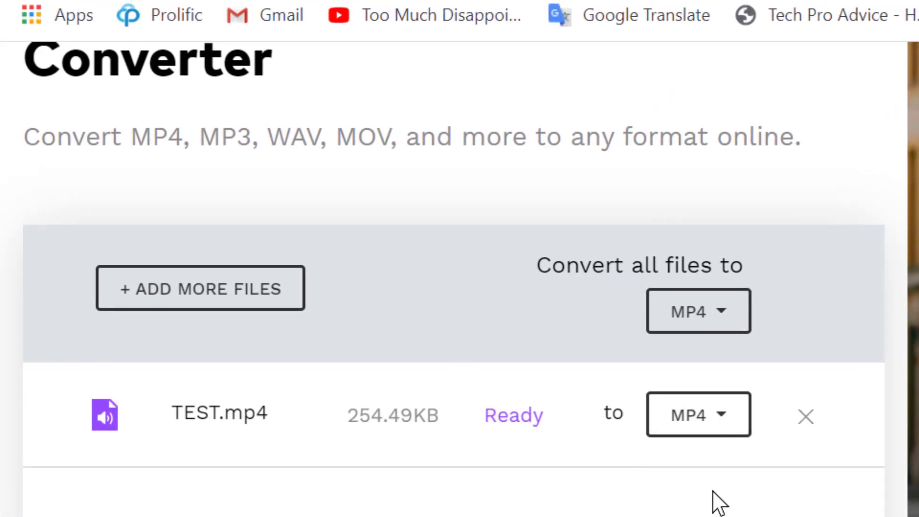
# - Set TEST.mp4's output format to MKV under Video and confirm the choice
pyautogui.click(698, 415)
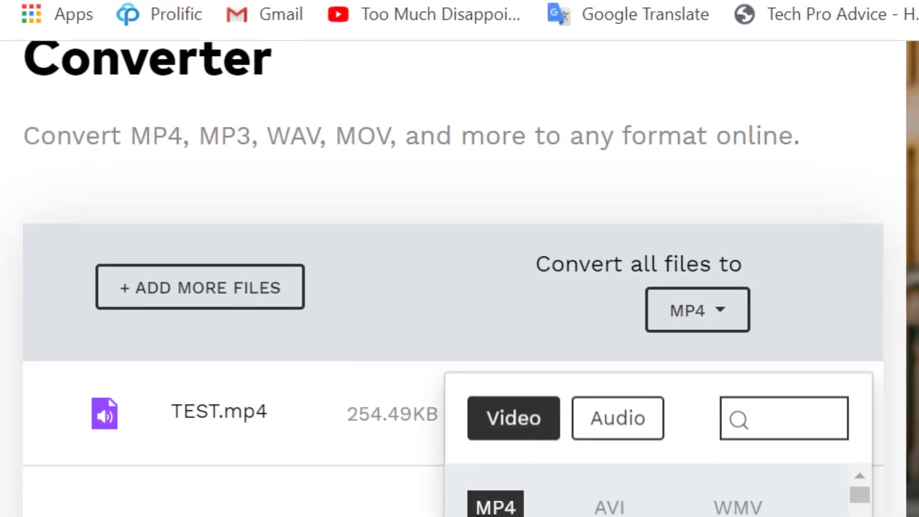
pyautogui.scroll(-3)
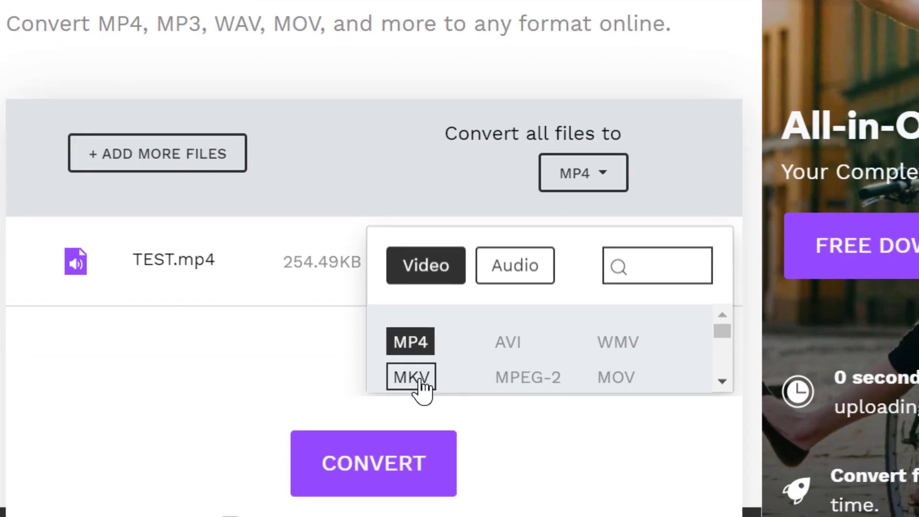
pyautogui.click(411, 377)
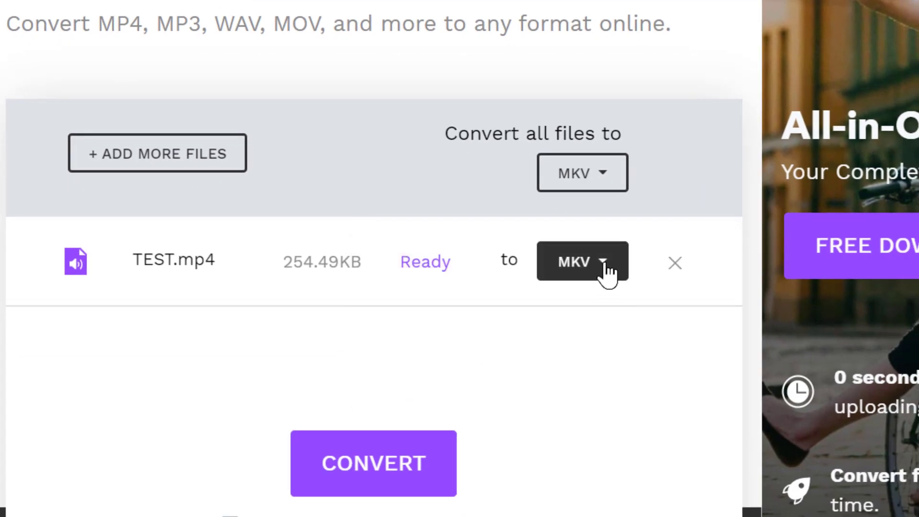
pyautogui.click(581, 261)
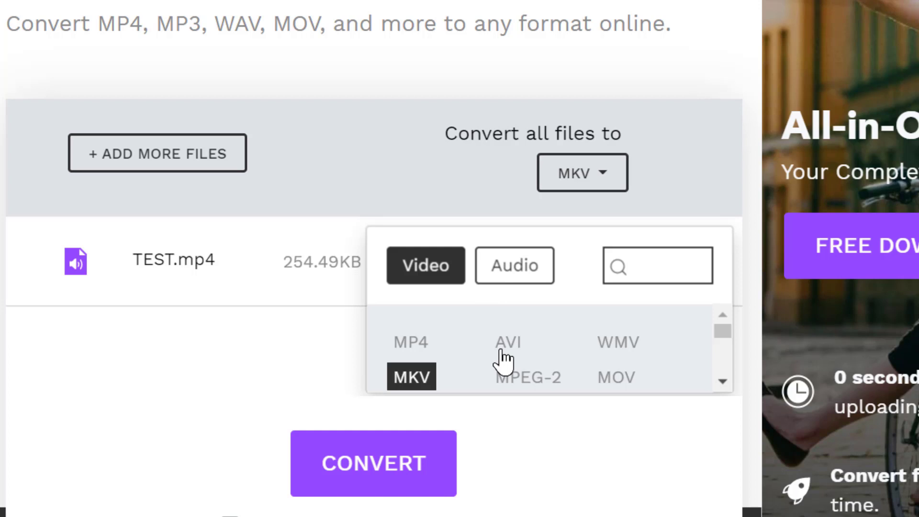
pyautogui.moveTo(563, 420)
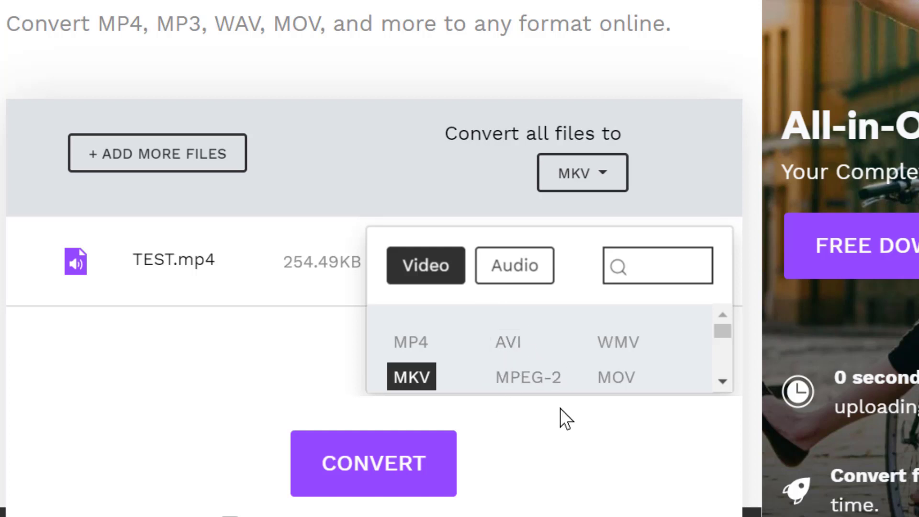
pyautogui.click(411, 376)
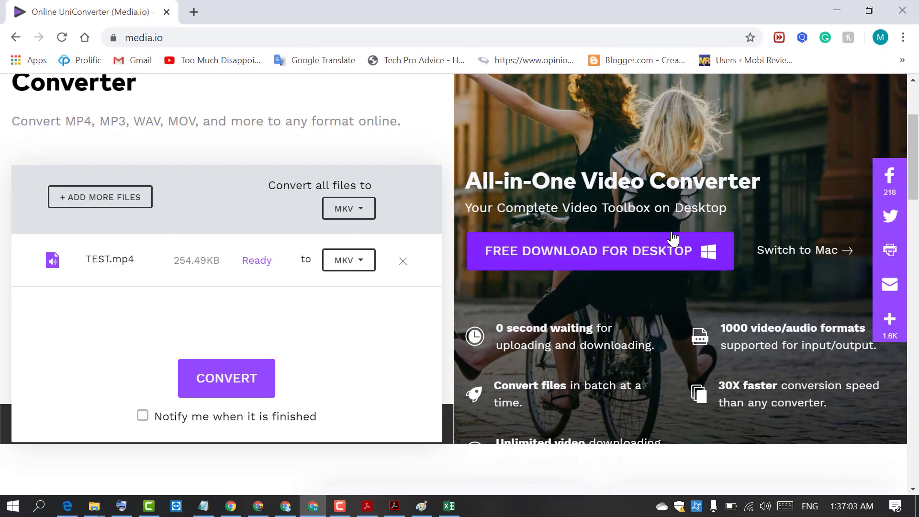
pyautogui.scroll(-3)
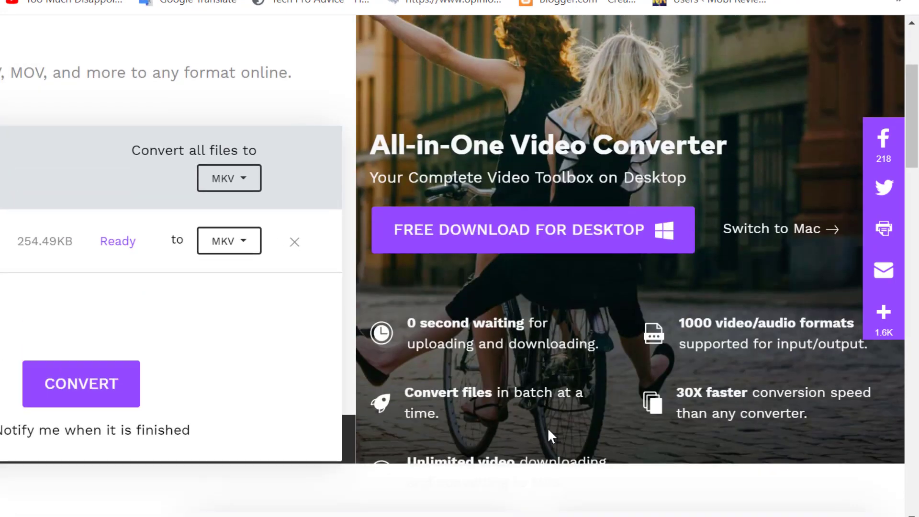
pyautogui.scroll(-3)
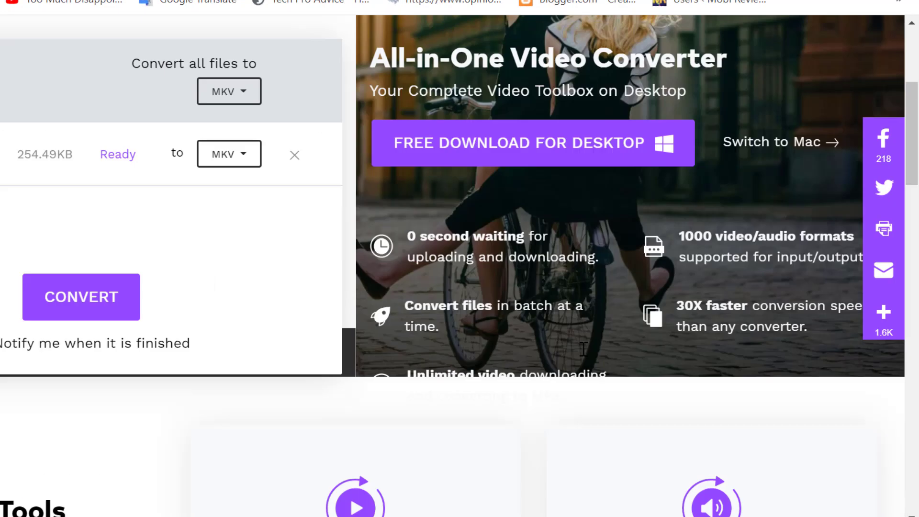
pyautogui.scroll(-3)
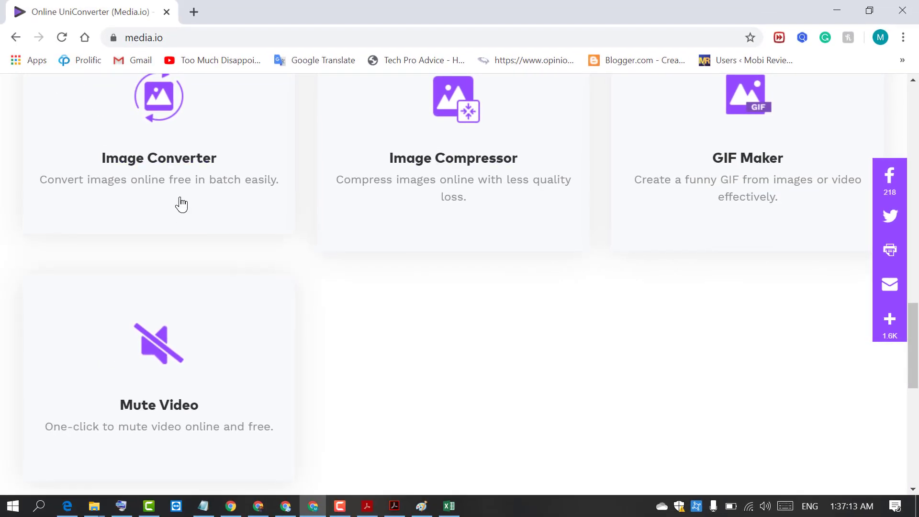
pyautogui.moveTo(625, 360)
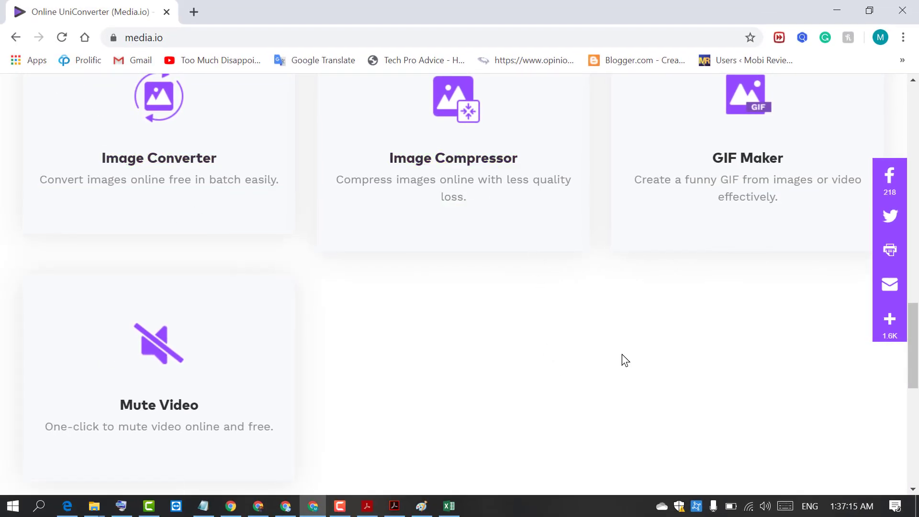
pyautogui.moveTo(158, 405)
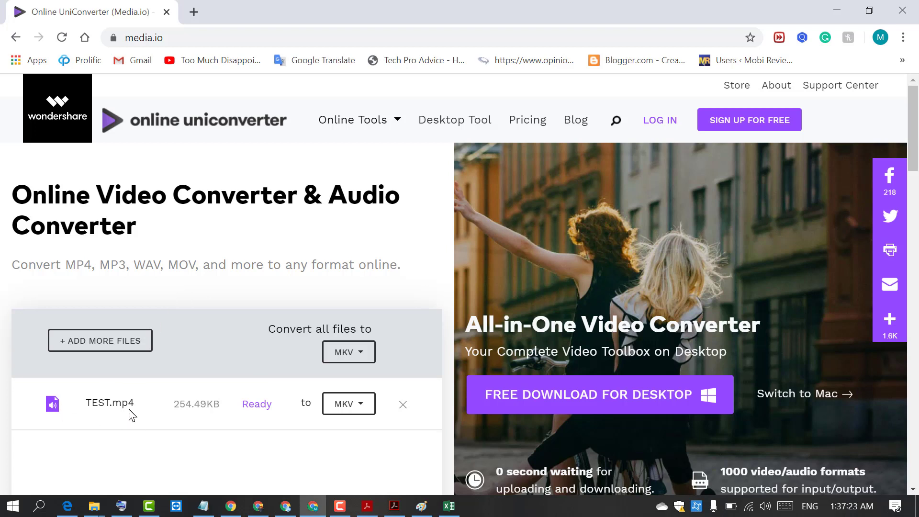
# - Convert TEST.mp4 to MKV and start downloading the result
pyautogui.scroll(-3)
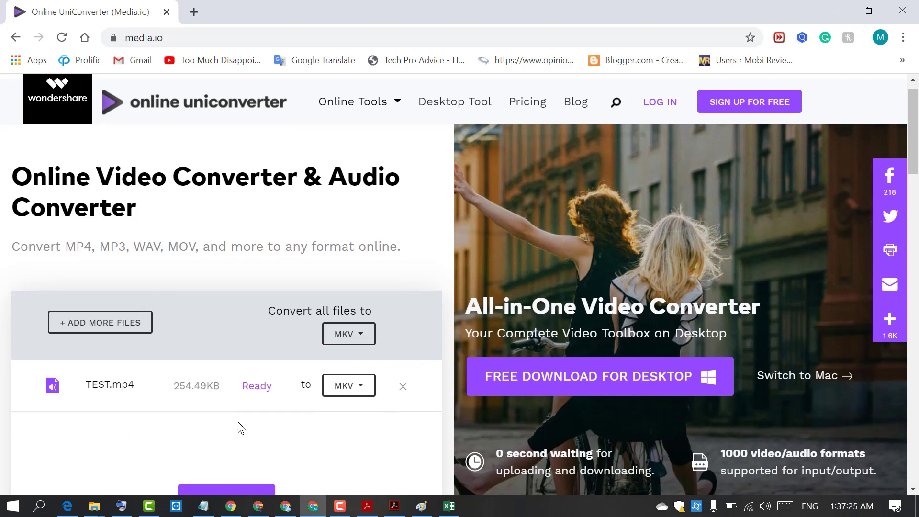
pyautogui.scroll(-3)
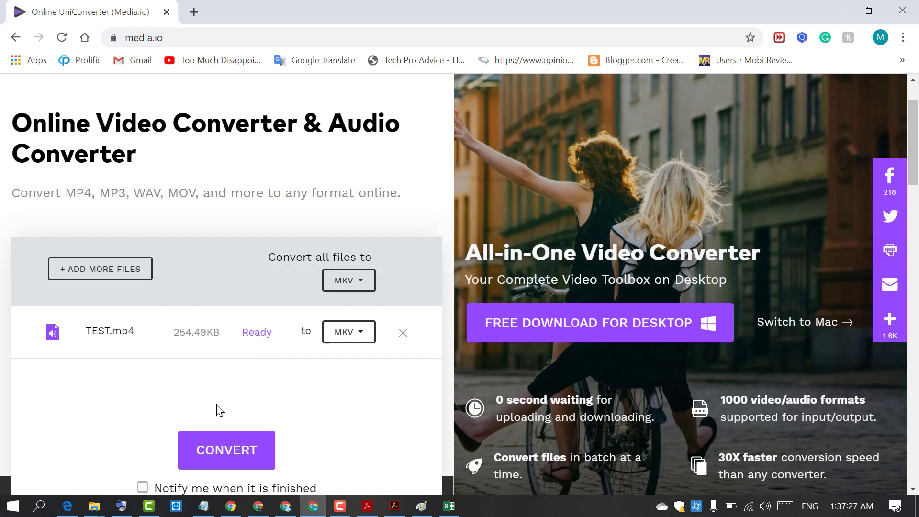
pyautogui.click(225, 450)
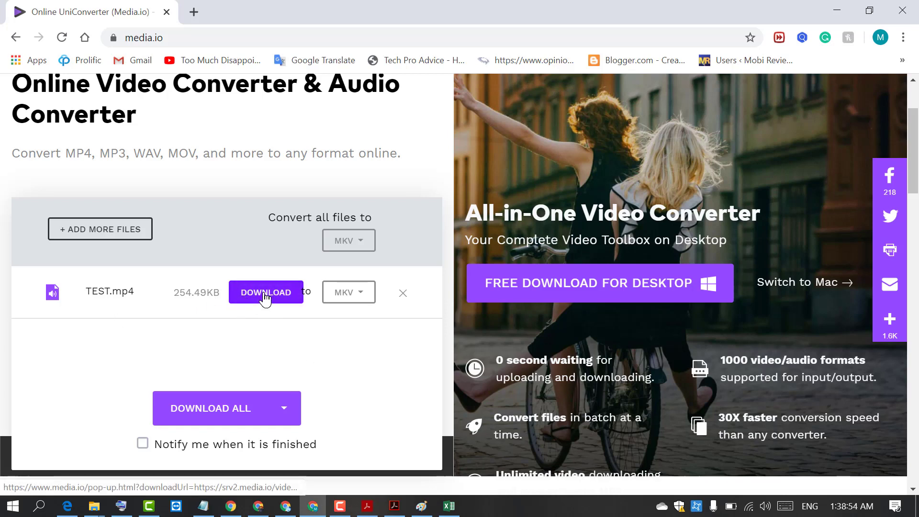
pyautogui.click(265, 292)
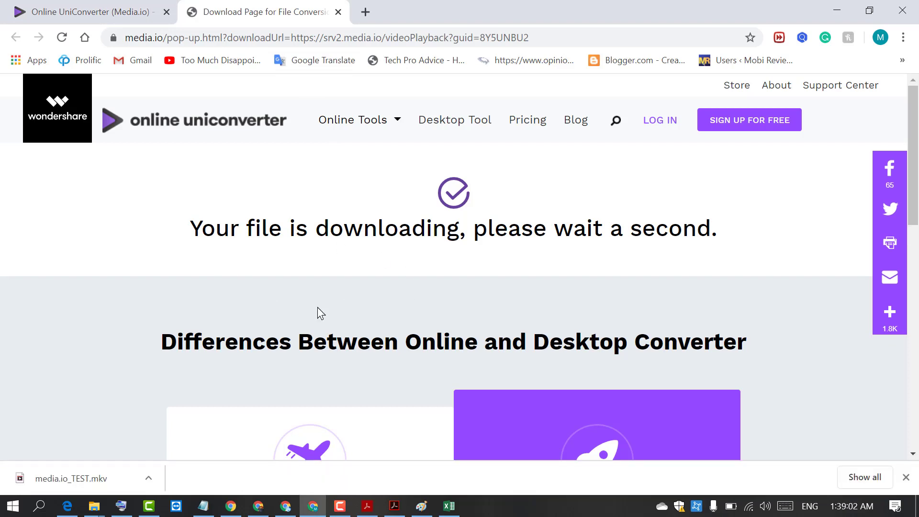
pyautogui.moveTo(77, 488)
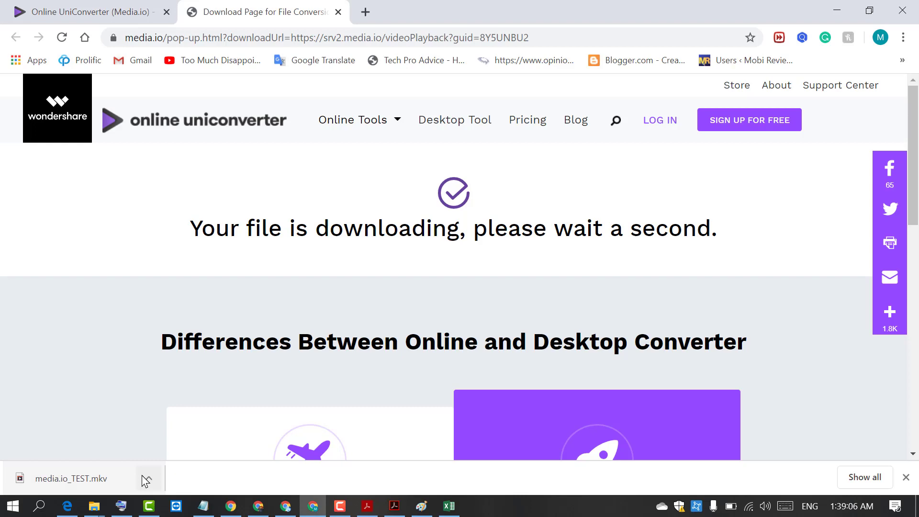
# - Reveal the downloaded media.io_TEST.mkv in its folder from Chrome's download bar
pyautogui.click(149, 479)
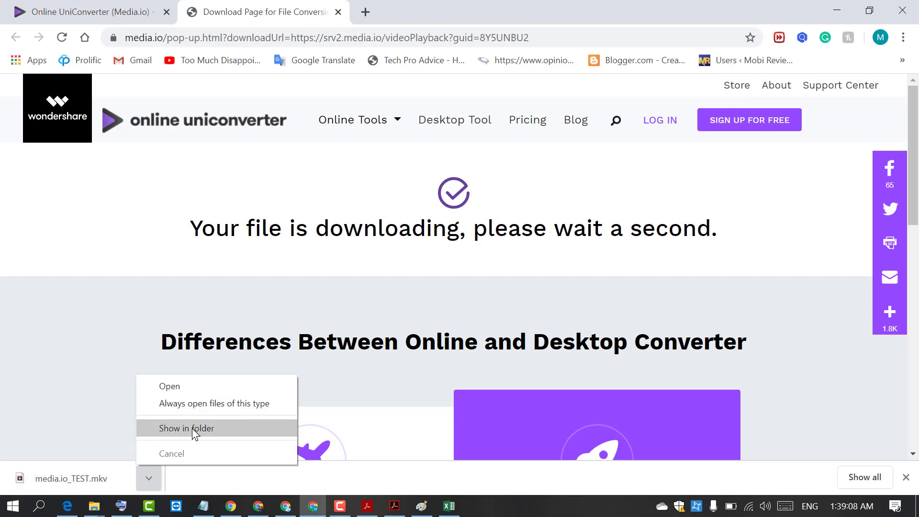
pyautogui.click(187, 429)
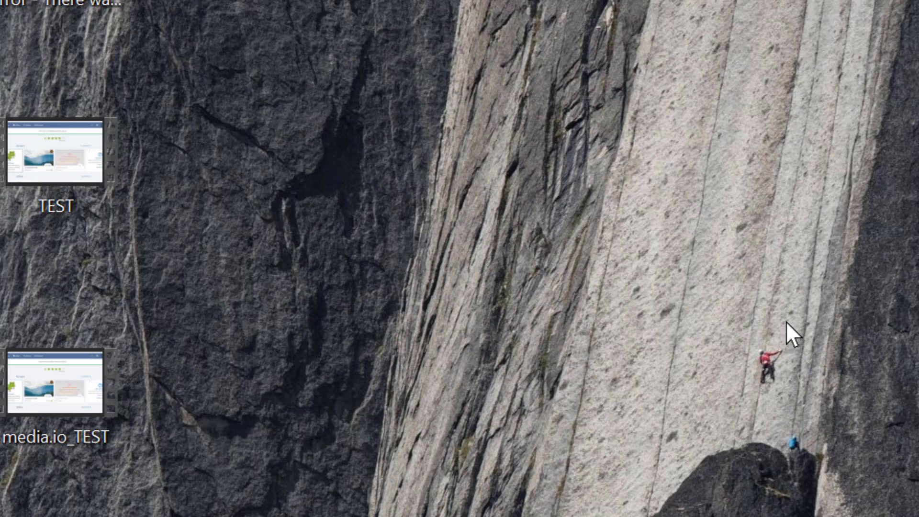
pyautogui.moveTo(765, 343)
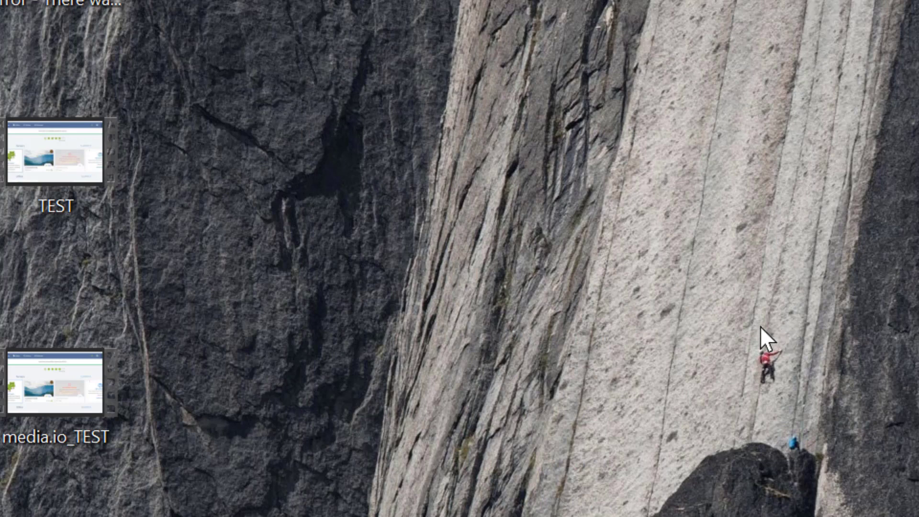